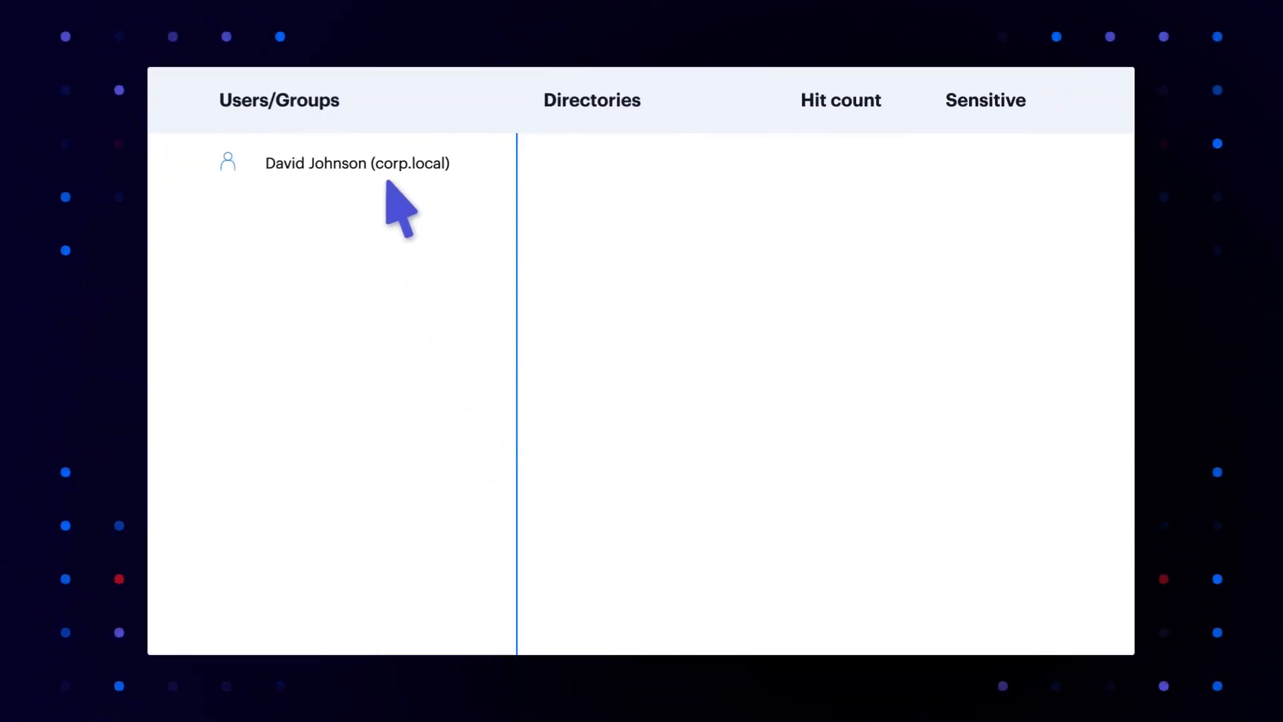
Expand the user's accessible directories through corpfs01 and Directory Services down to the Legal folder
{"action": "left_click", "coordinate": [358, 163]}
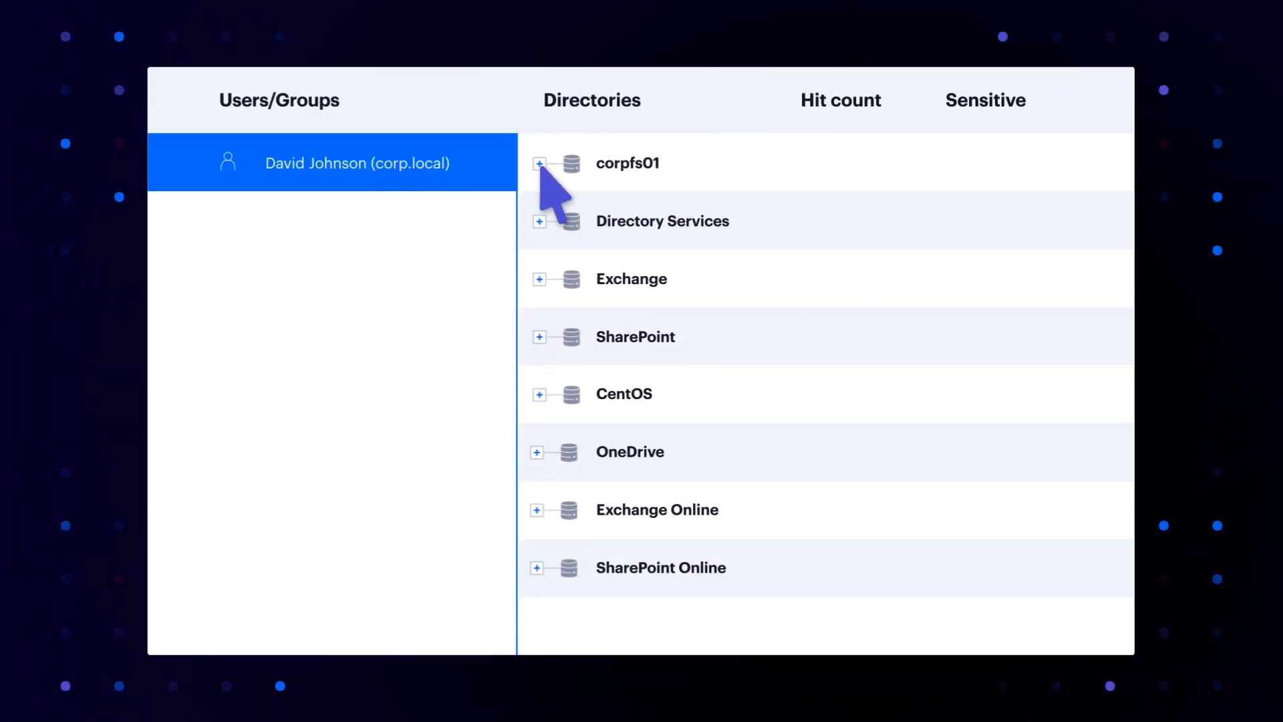
{"action": "left_click", "coordinate": [539, 163]}
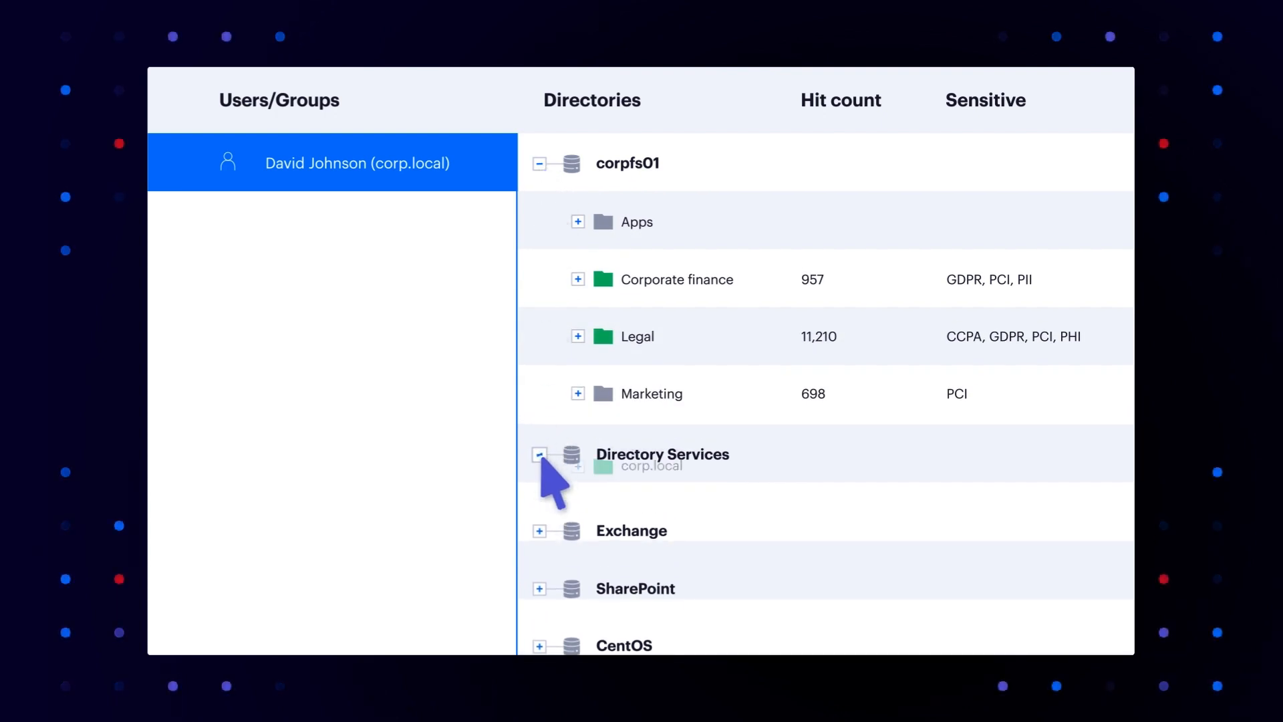
{"action": "left_click", "coordinate": [539, 454]}
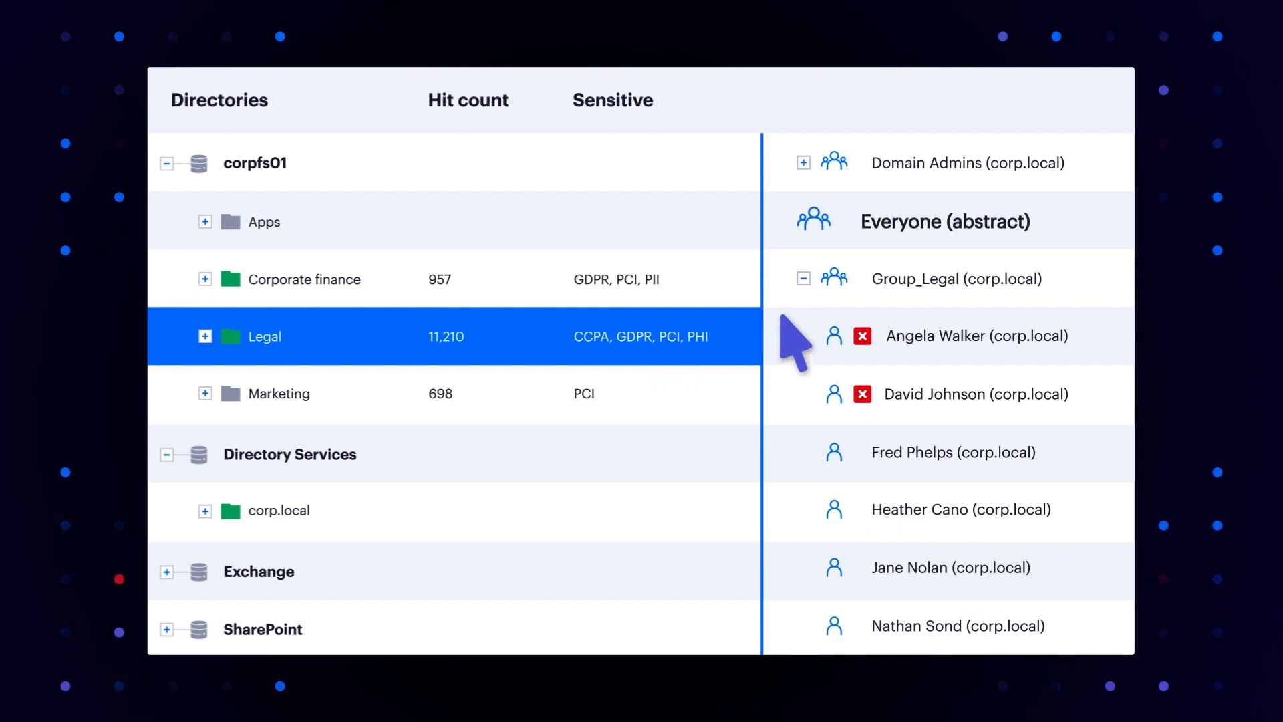
Run a simulated removal of the Everyone group's access on the Legal folder
{"action": "left_click", "coordinate": [941, 220]}
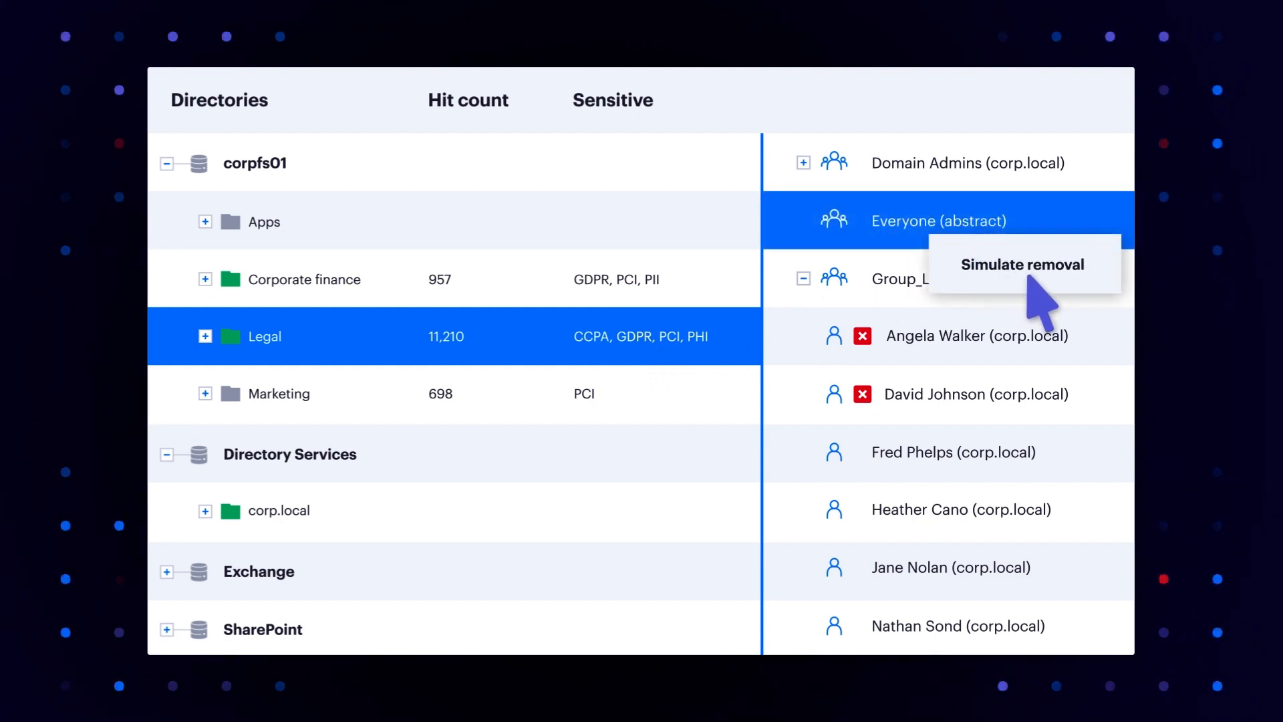
{"action": "left_click", "coordinate": [1022, 265]}
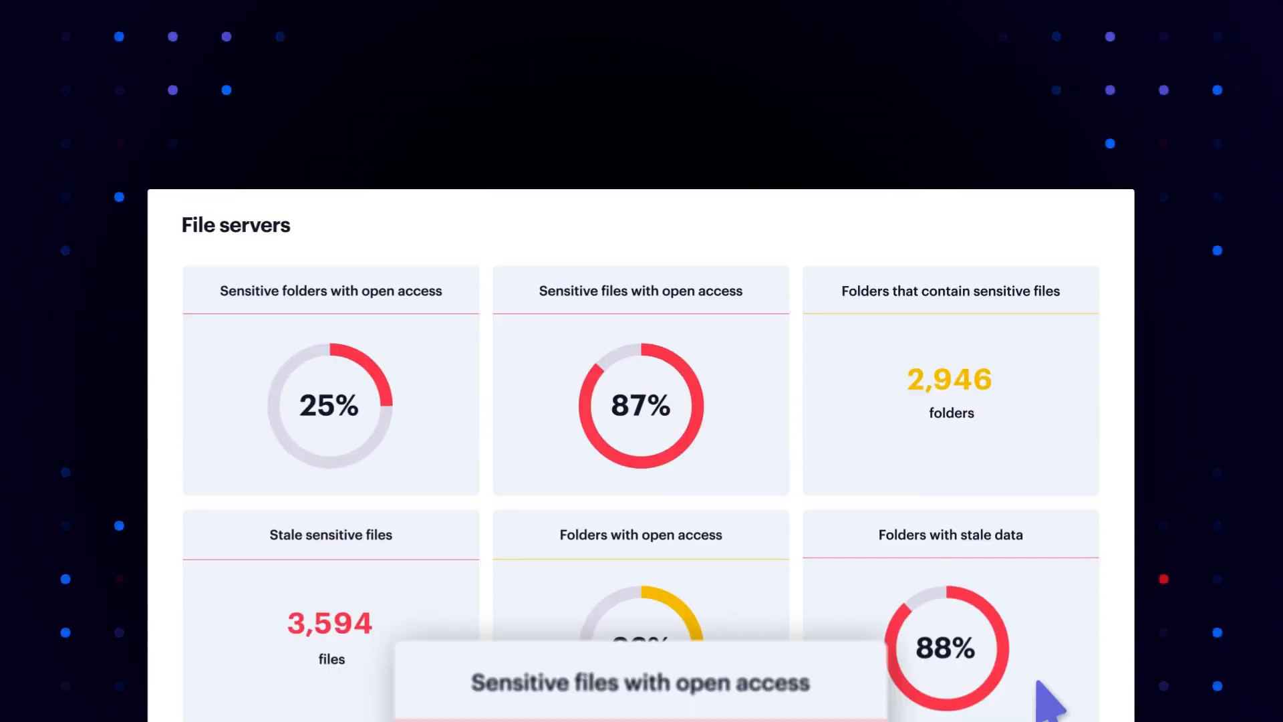
Bring up the Legal folder's context menu from the directory listing
{"action": "left_click", "coordinate": [640, 405]}
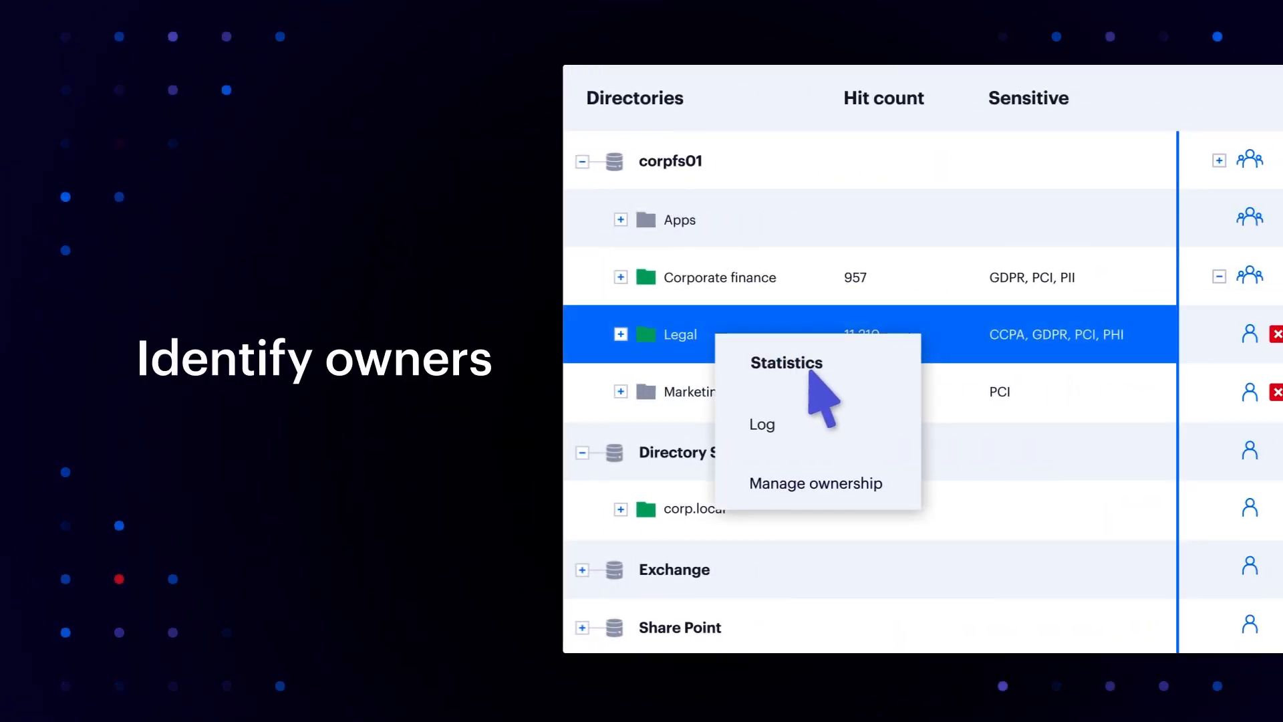
{"action": "left_click", "coordinate": [786, 362]}
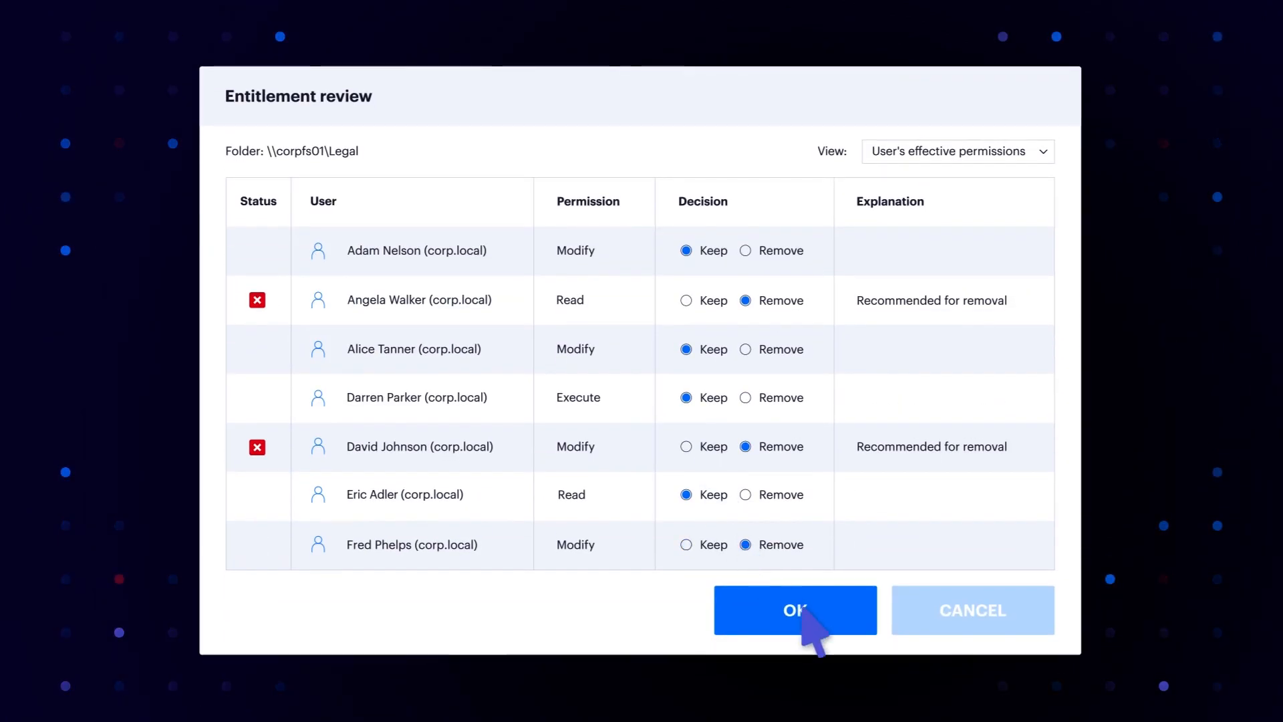
{"action": "left_click", "coordinate": [794, 609]}
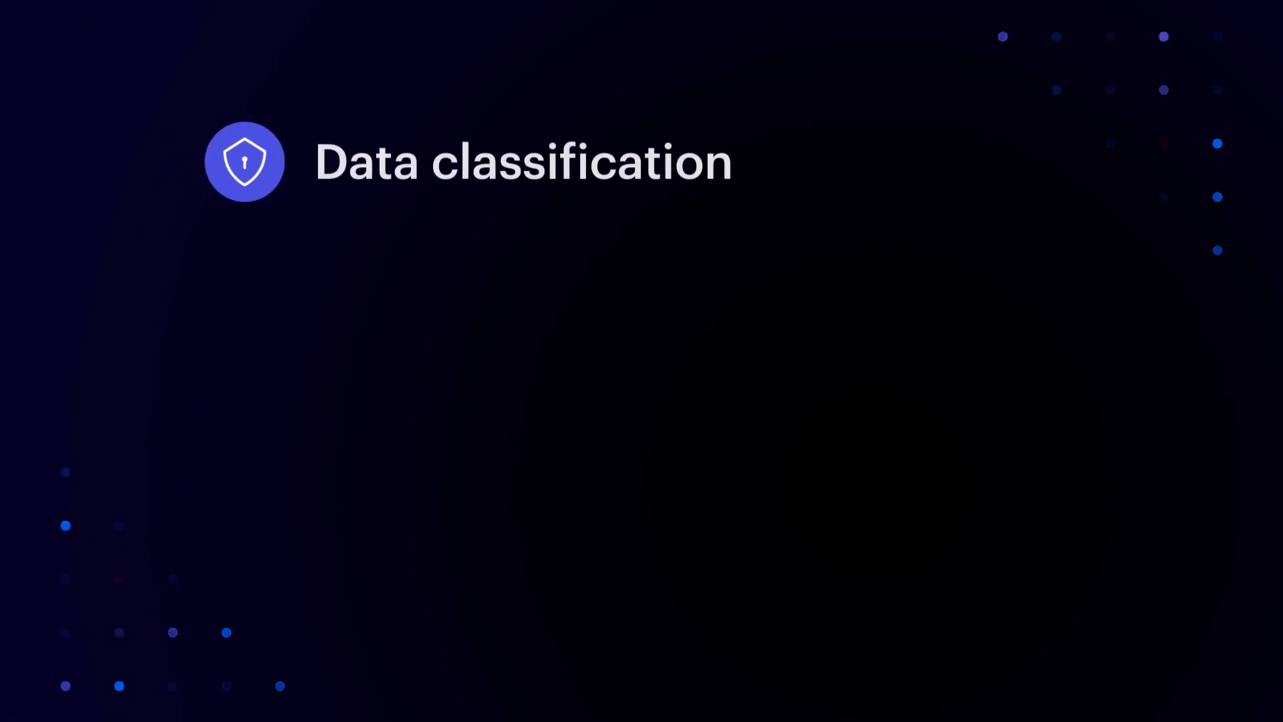